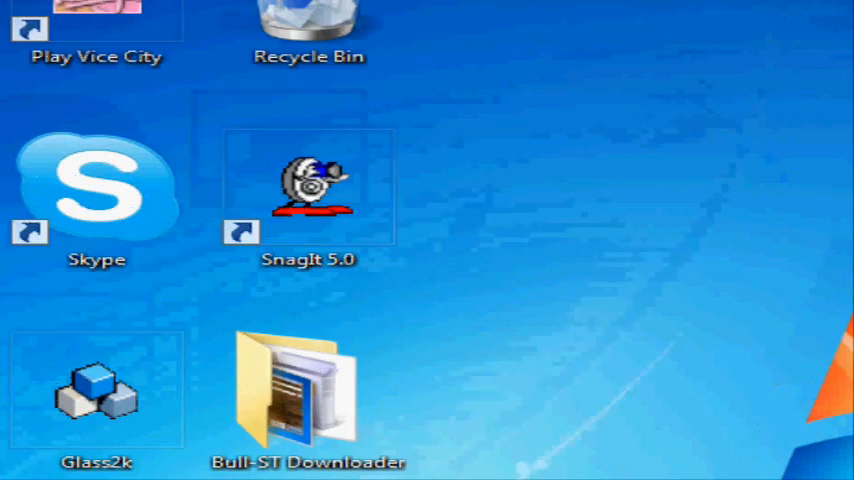
Launch Skype from its desktop shortcut.
left_click(97, 190)
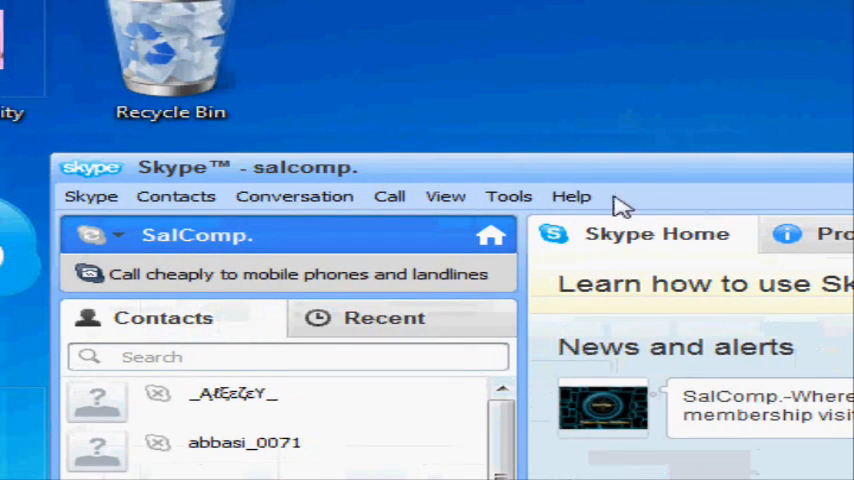
Open Extras Manager from the Tools menu to see featured extras like Backgammon.
left_click(509, 196)
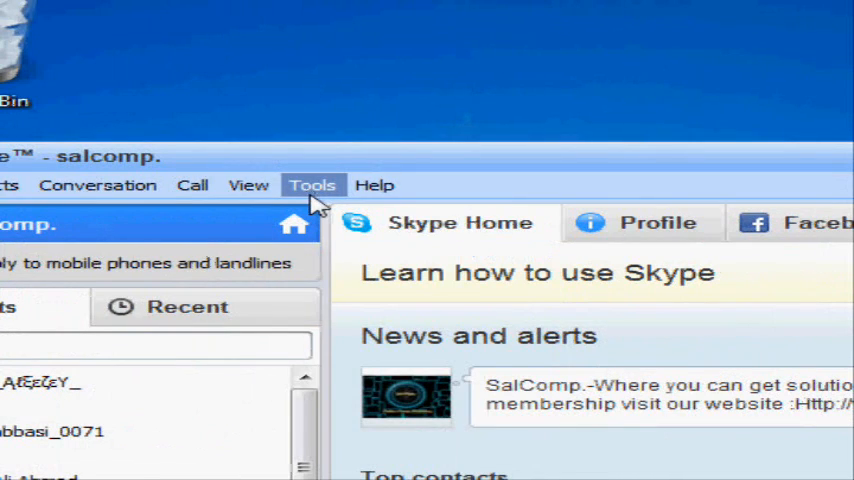
left_click(312, 184)
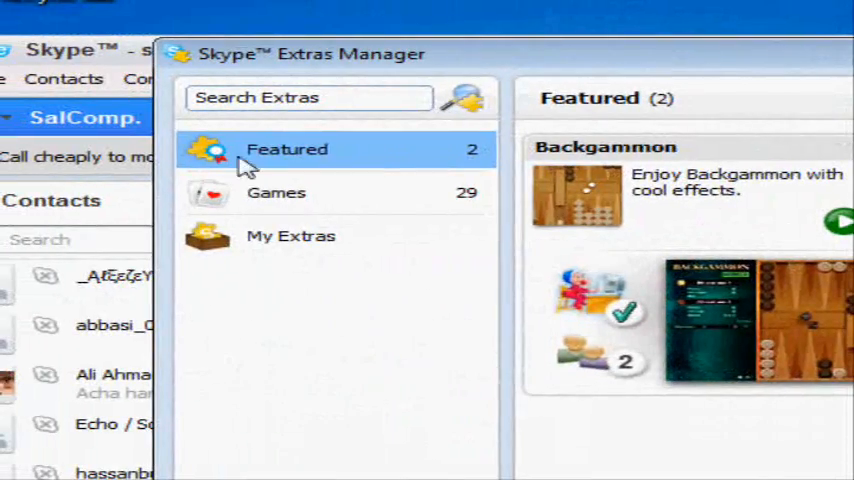
Show the Games category listing all 29 games, from All-Star Bowling onward.
left_click(277, 193)
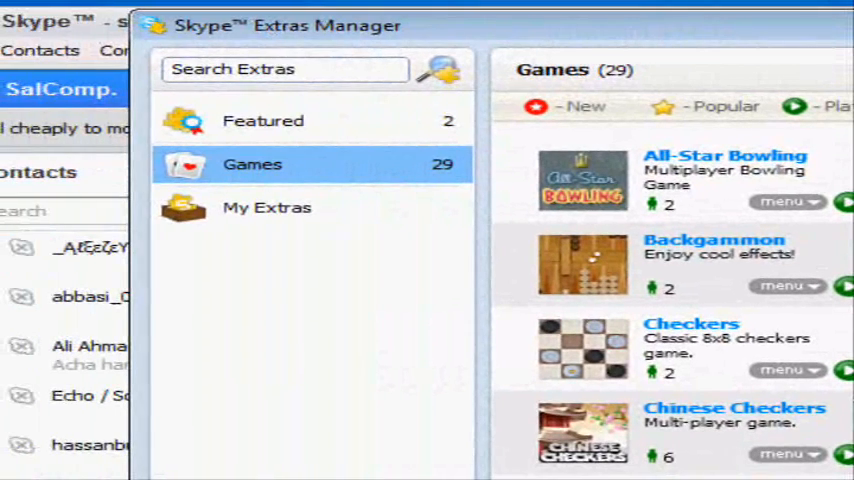
Show the My Extras category, which lists zero installed extras.
left_click(267, 207)
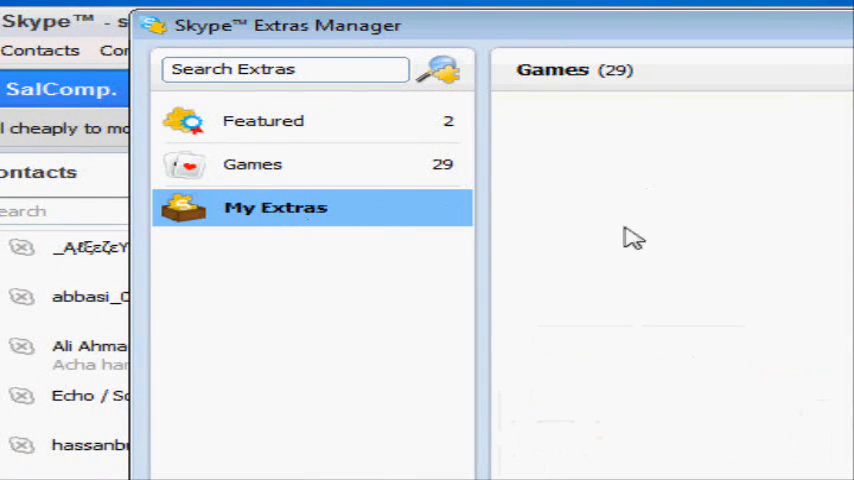
left_click(275, 207)
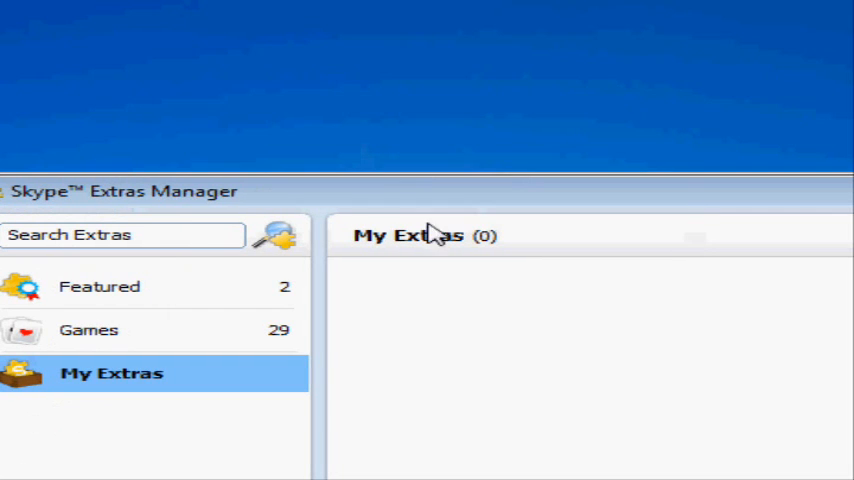
mouse_move(430, 232)
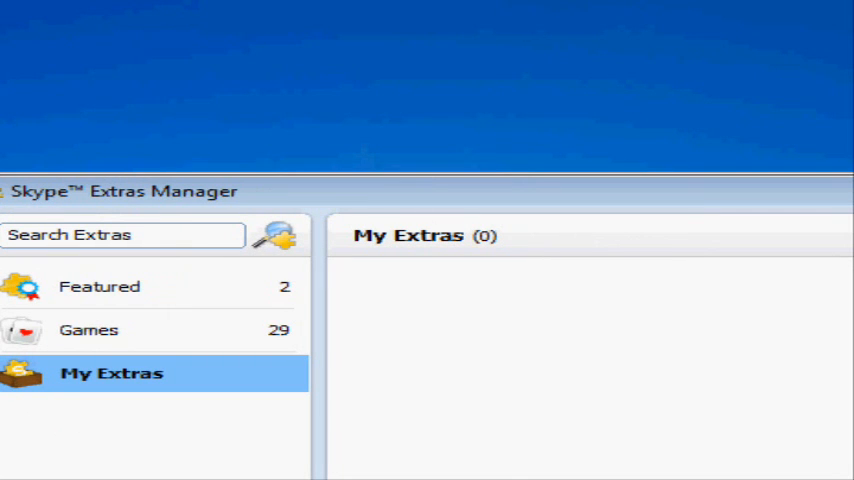